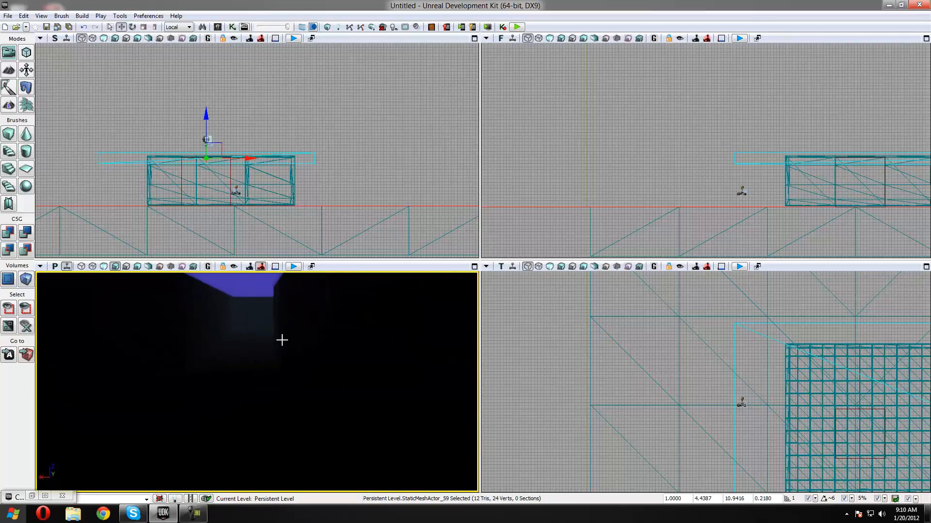
mouse_move(219, 27)
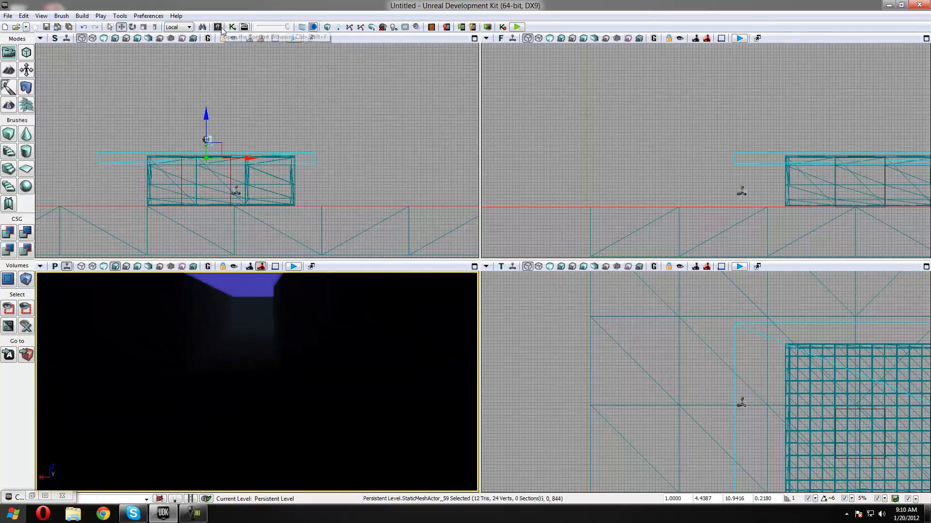
In the Content Browser's Actor Classes list, select SpotLightMovable under Lights > SpotLights.
left_click(220, 26)
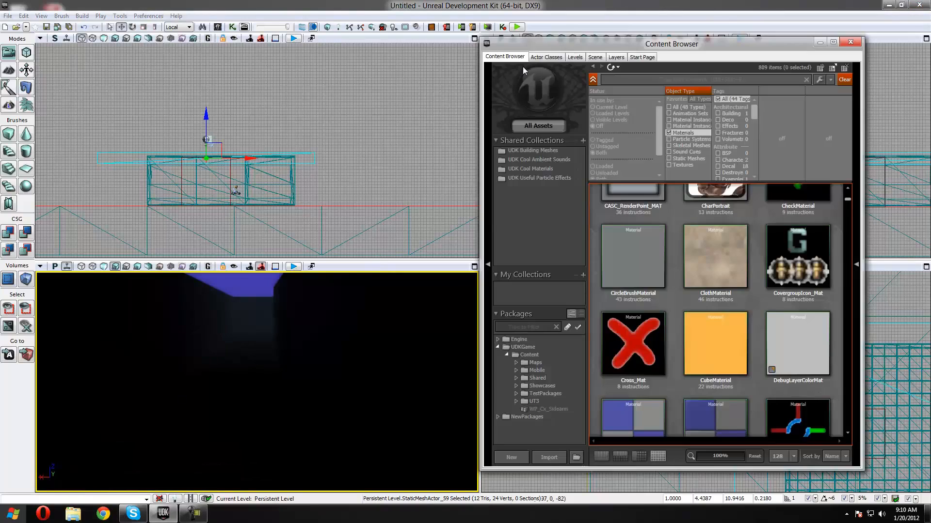
left_click(544, 57)
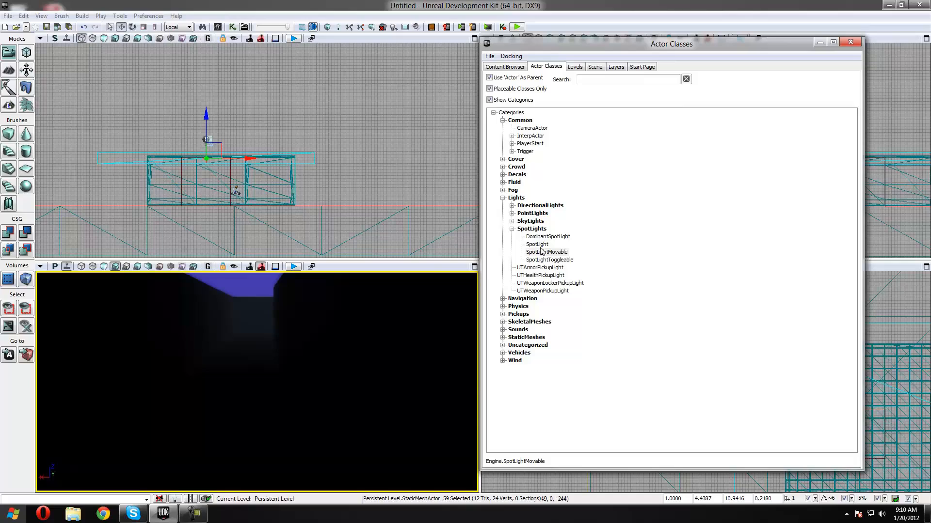
mouse_move(561, 265)
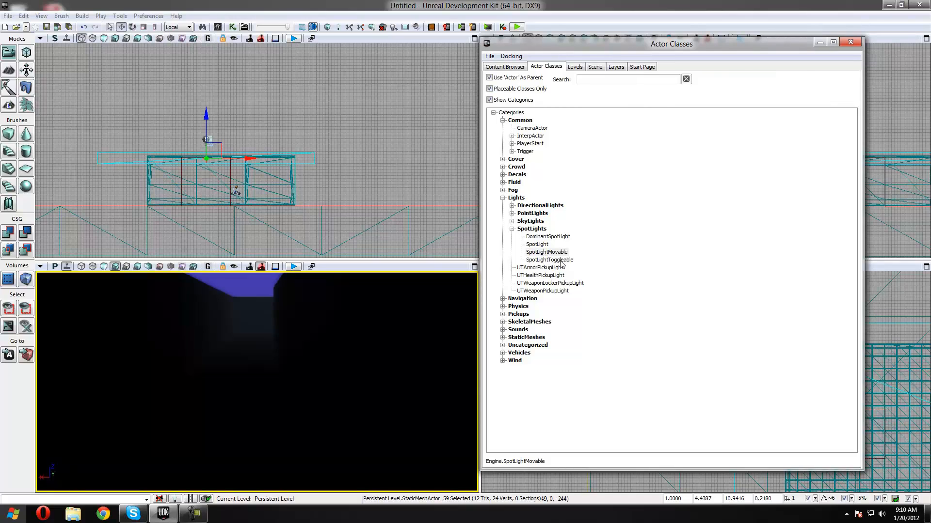
mouse_move(552, 248)
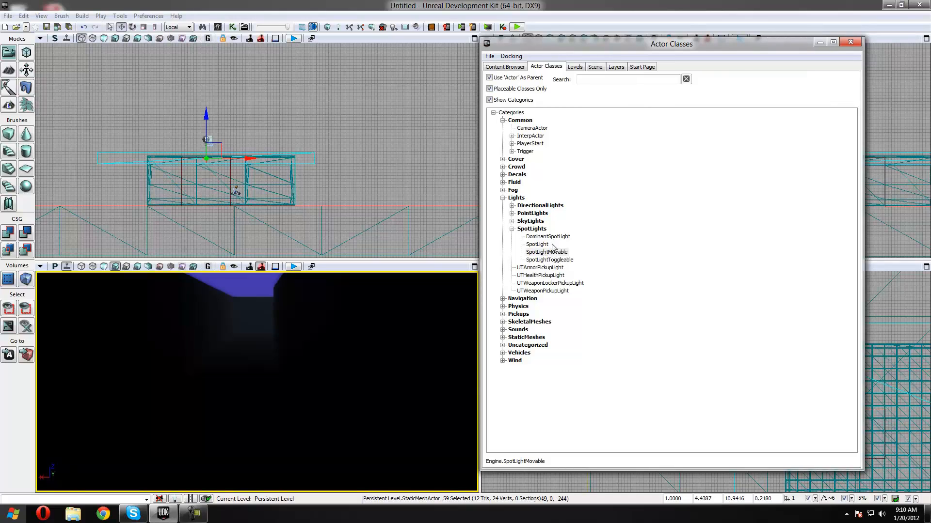
left_click(545, 252)
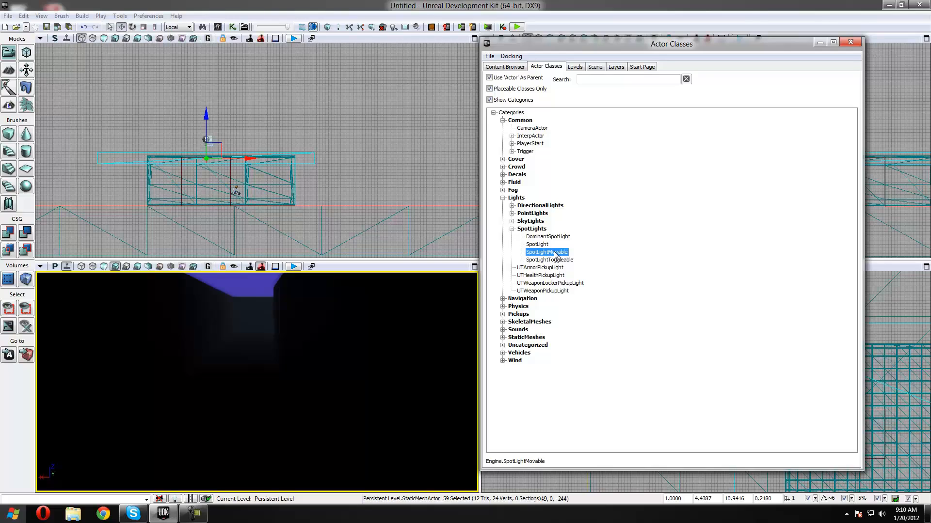
mouse_move(552, 255)
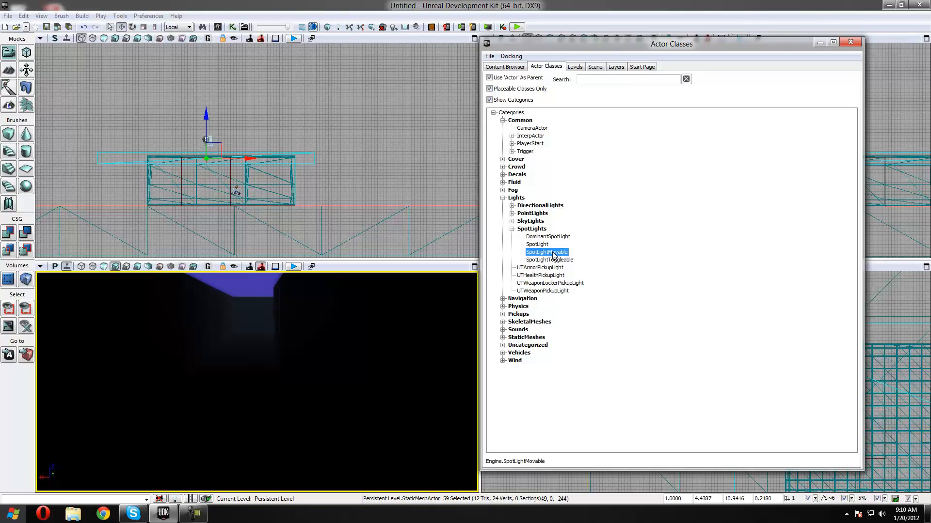
mouse_move(564, 256)
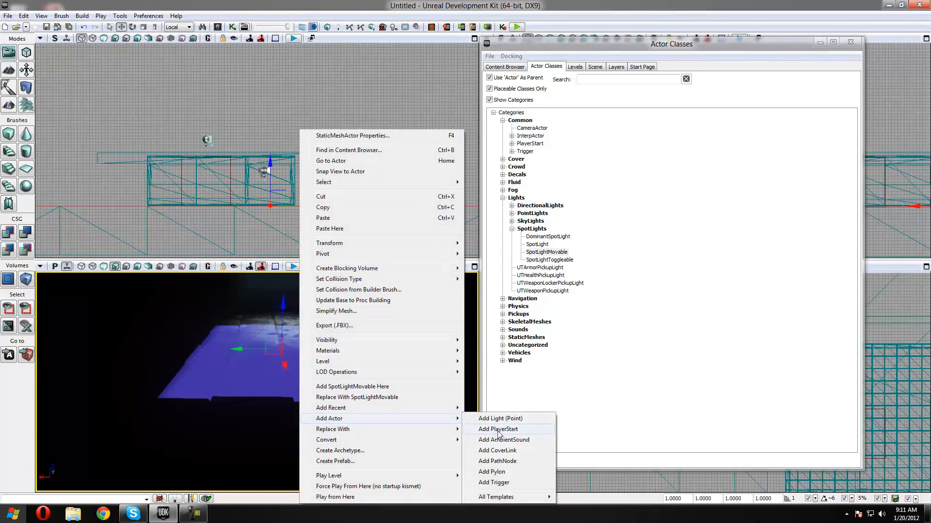
Add a PlayerStart to the level and close the Actor Classes window.
left_click(497, 429)
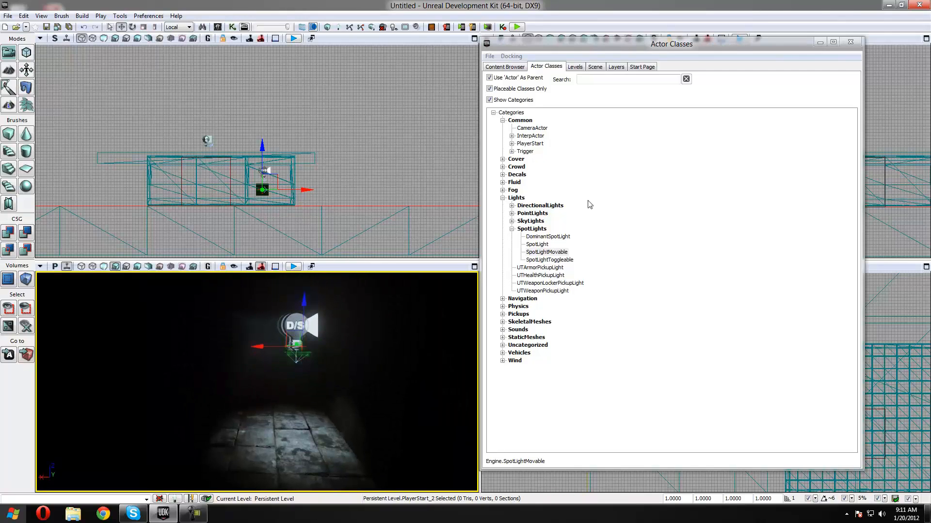
left_click(849, 41)
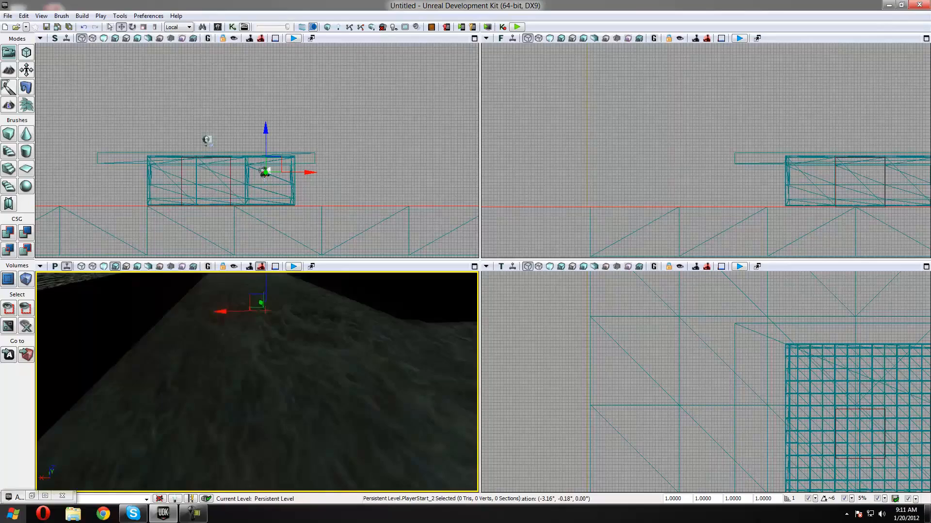
Launch UnrealKismet from the main toolbar.
left_click(293, 266)
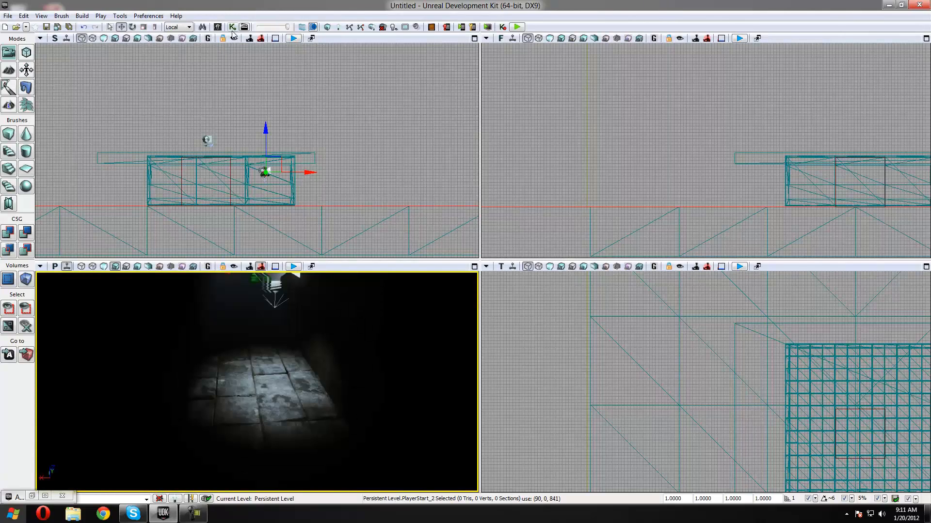
left_click(232, 27)
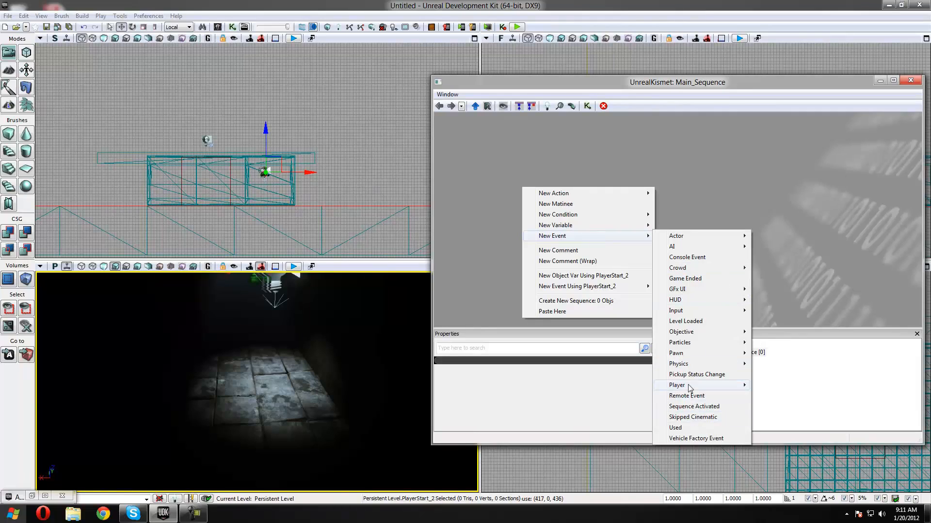
Add a Player Spawned event node, then browse the New Action > Actor menu.
left_click(677, 385)
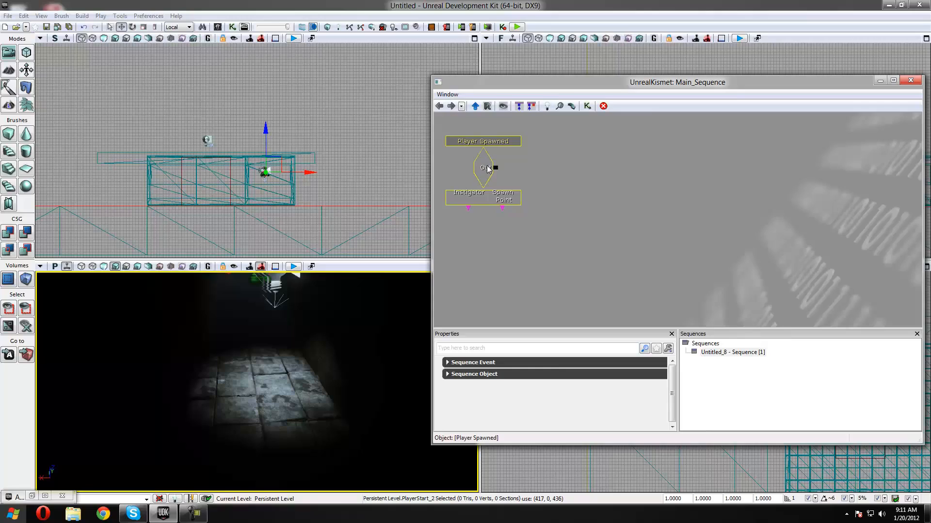
left_click(534, 175)
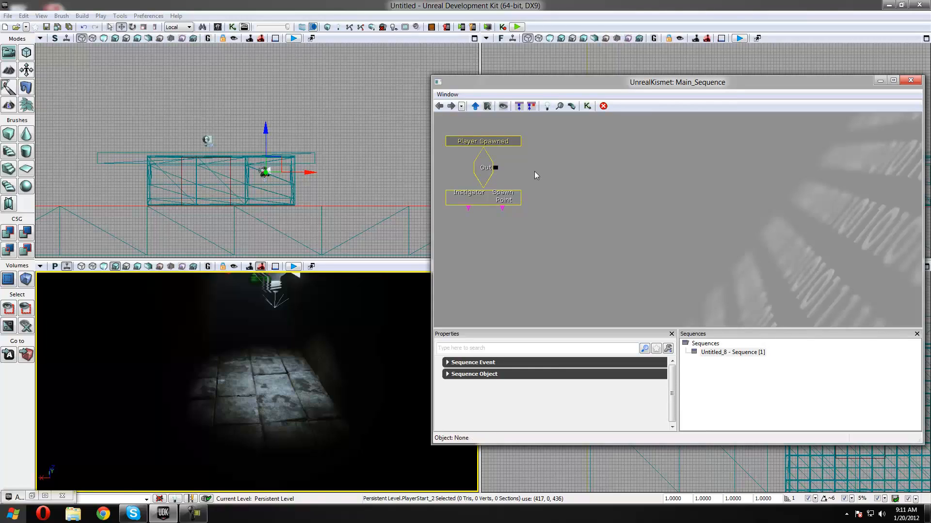
right_click(535, 172)
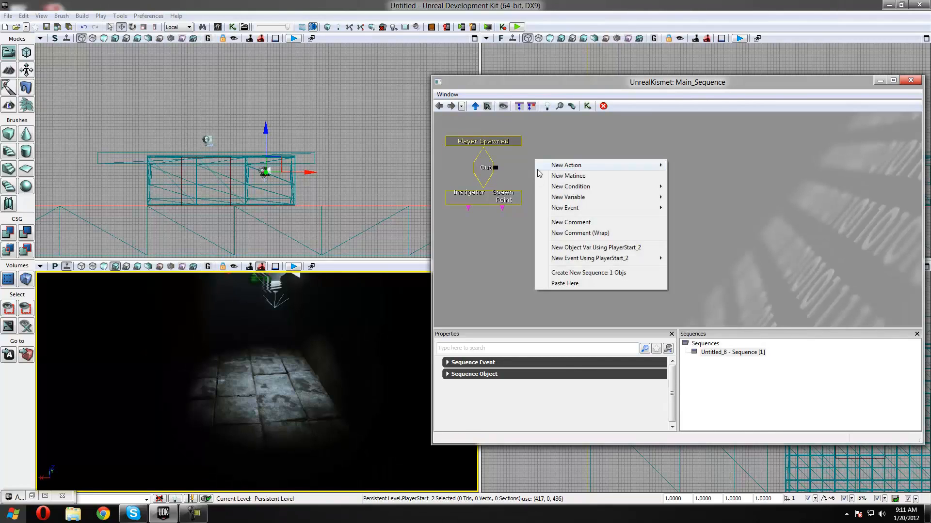
left_click(565, 165)
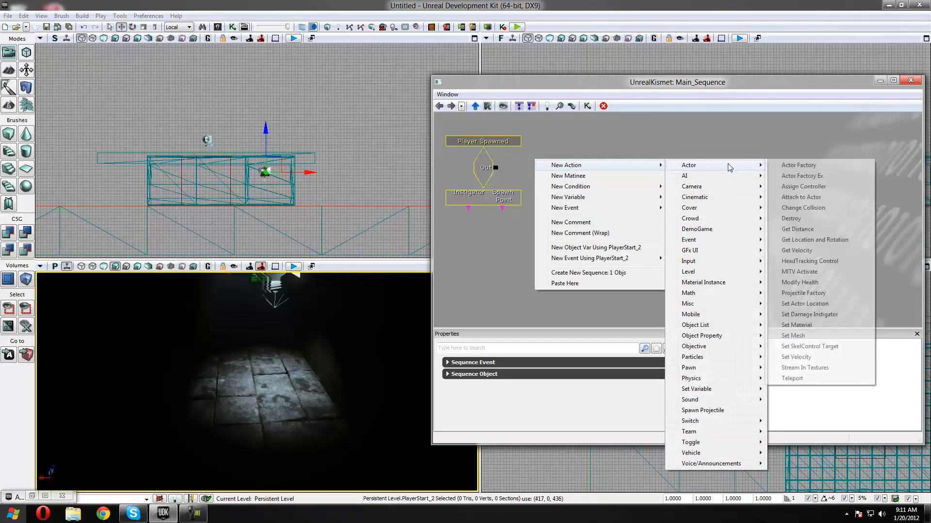
left_click(801, 196)
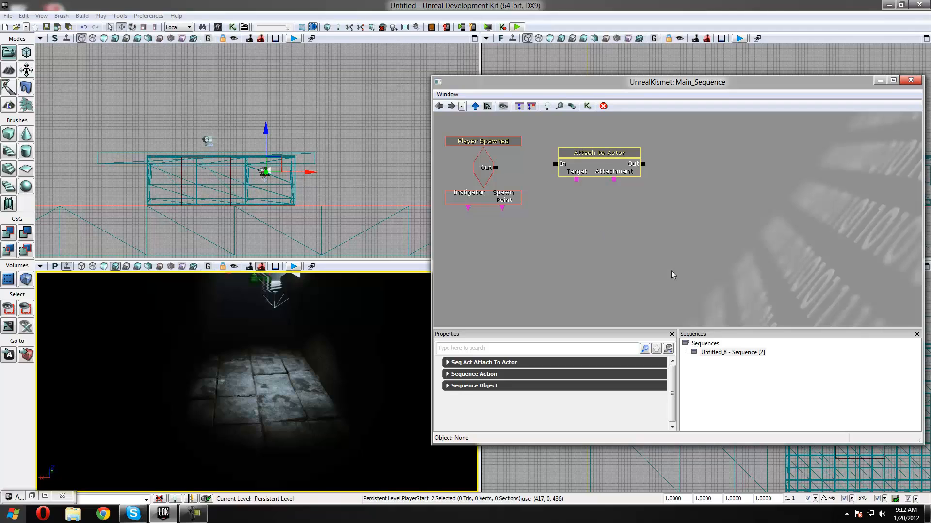
Add Attach to Actor after Player Spawned, with a Player variable as Target.
left_click(598, 153)
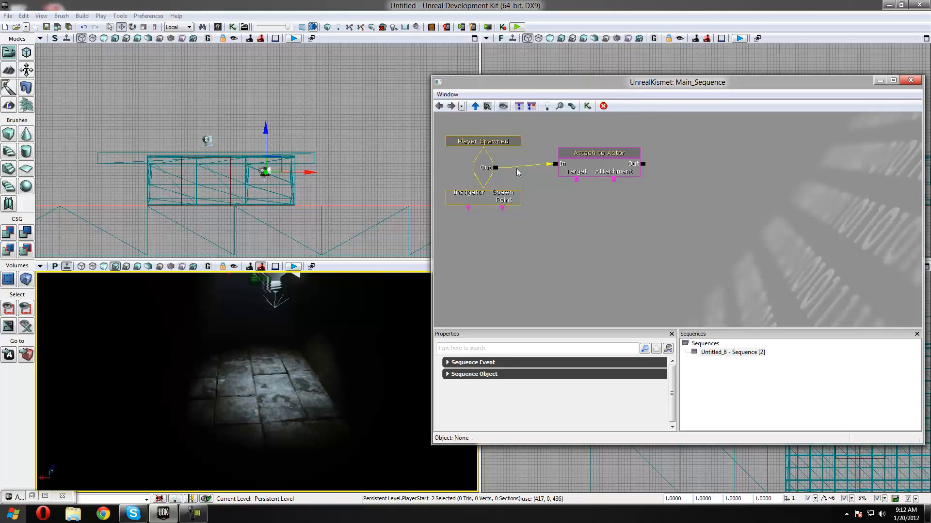
mouse_move(579, 238)
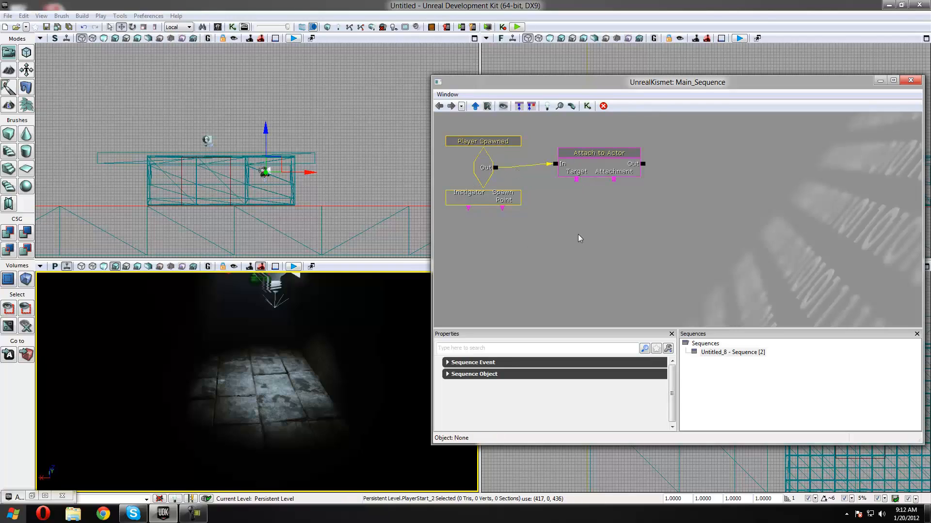
right_click(579, 238)
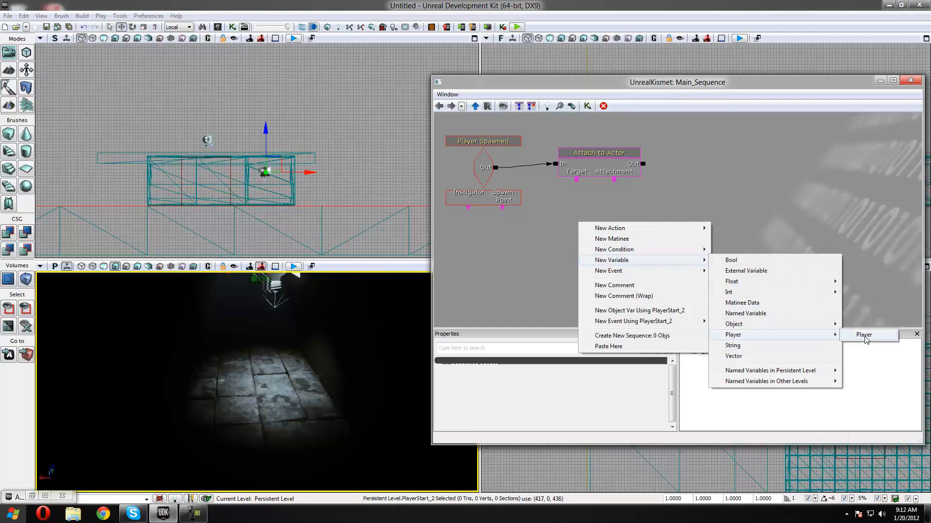
left_click(864, 335)
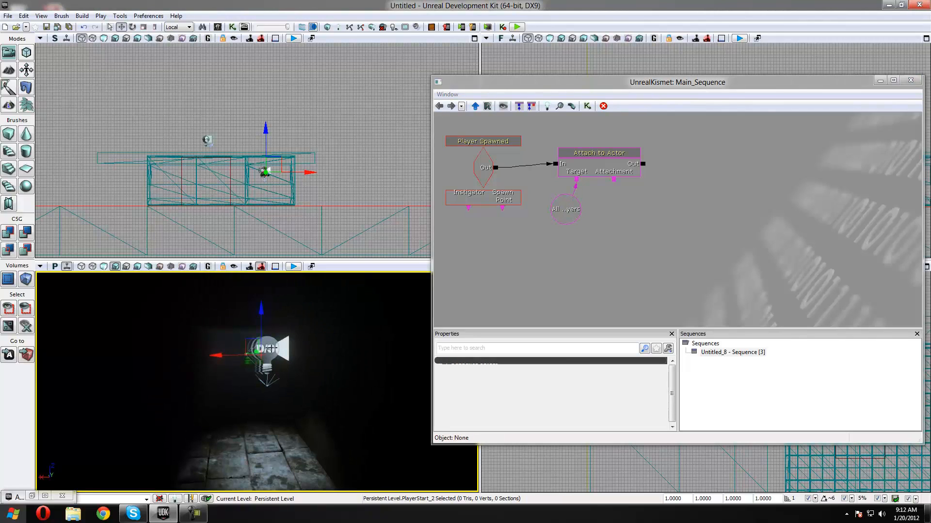
Add an object variable for the selected movable spotlight as the Attachment.
left_click(266, 172)
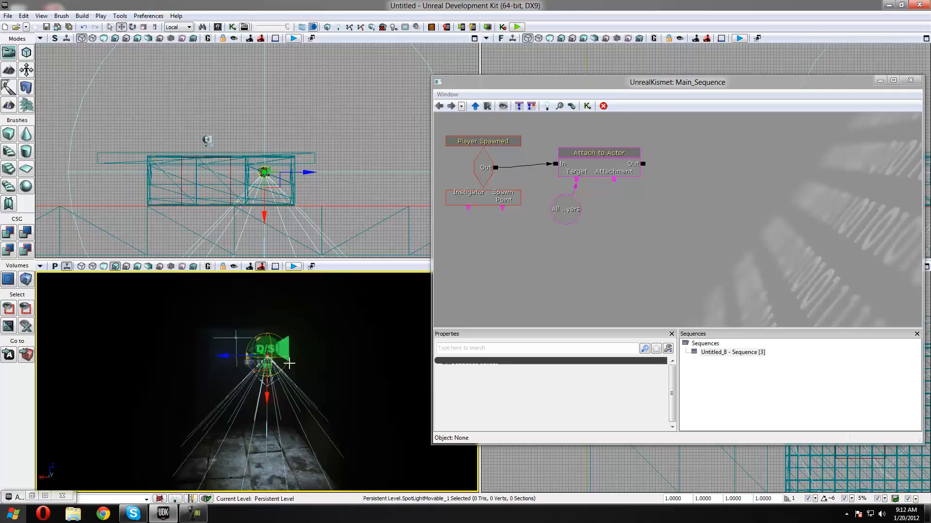
right_click(641, 216)
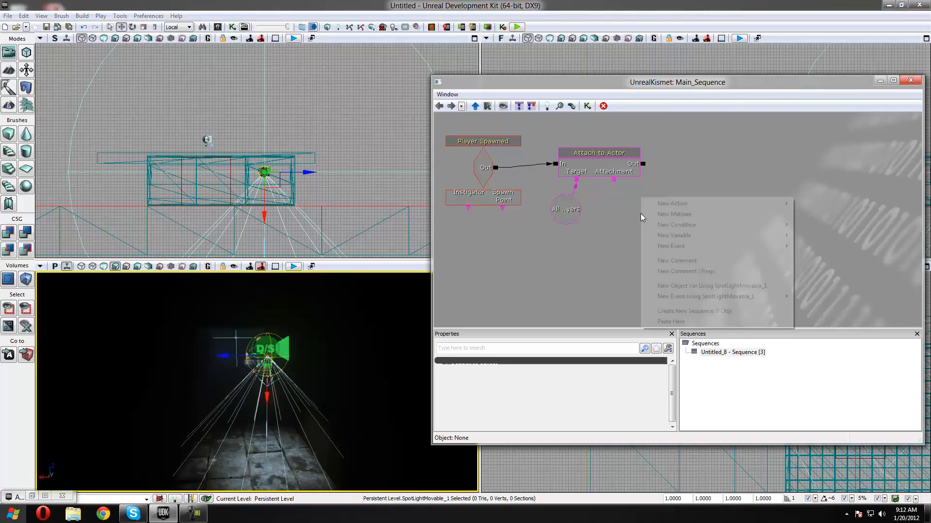
left_click(711, 286)
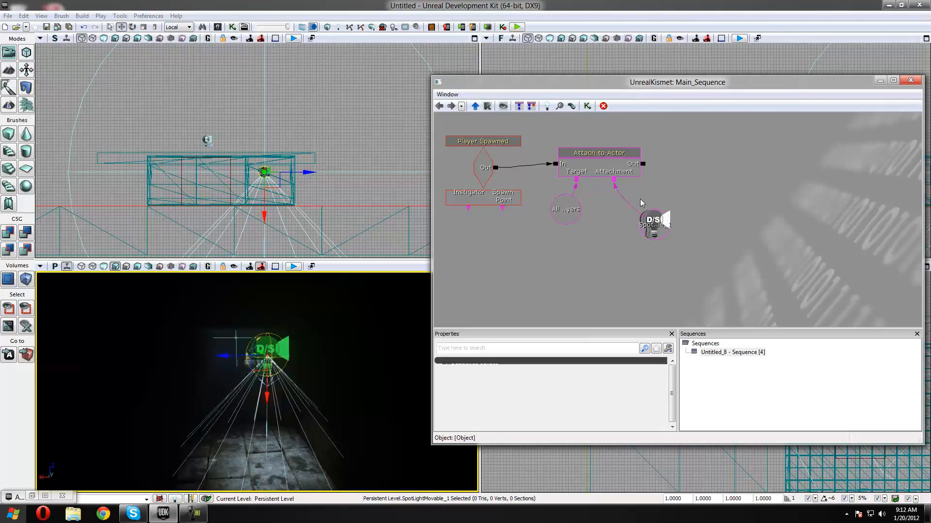
Run a Play in Editor test of the level, then end it.
left_click(517, 26)
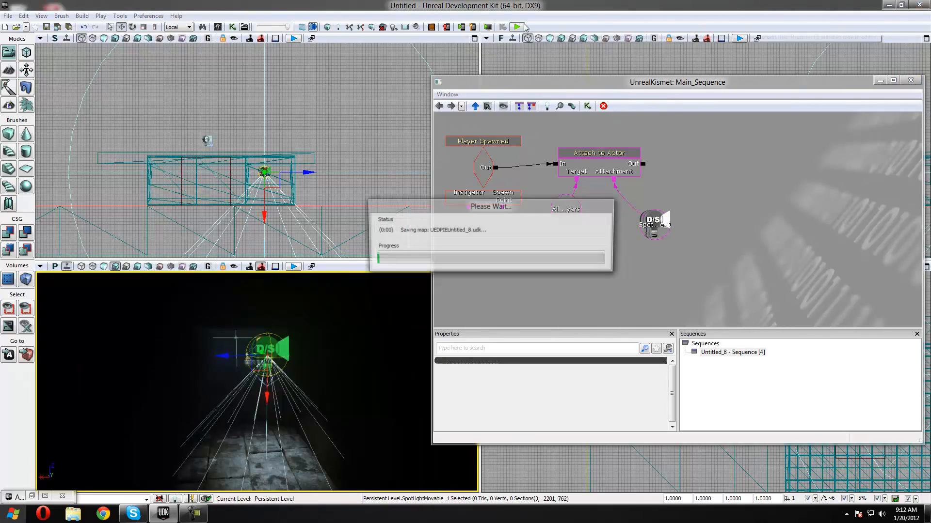
left_click(521, 27)
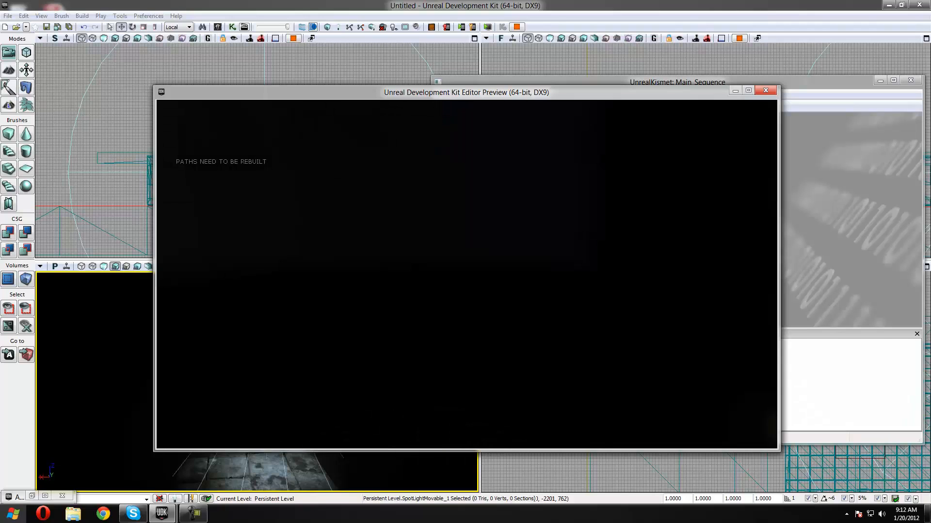
left_click(764, 91)
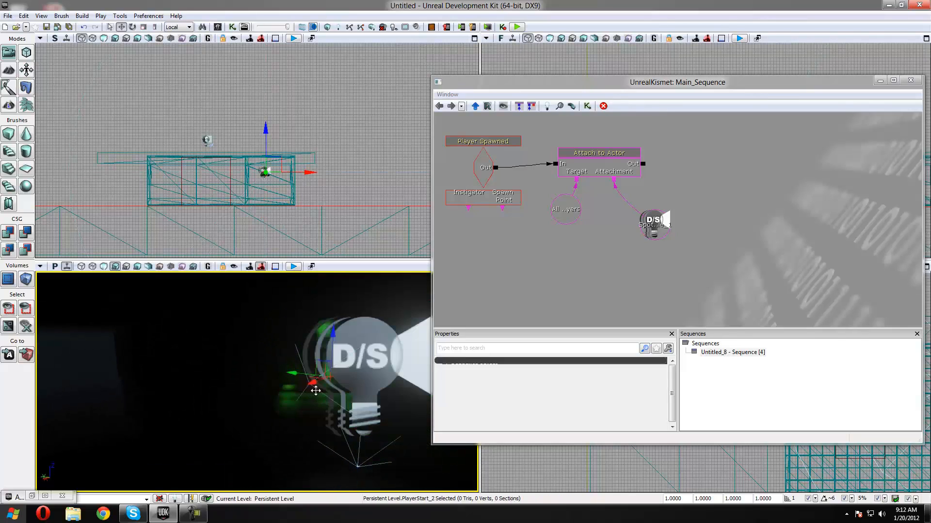
Minimize the Kismet sequence window to return to the level viewport.
left_click(264, 172)
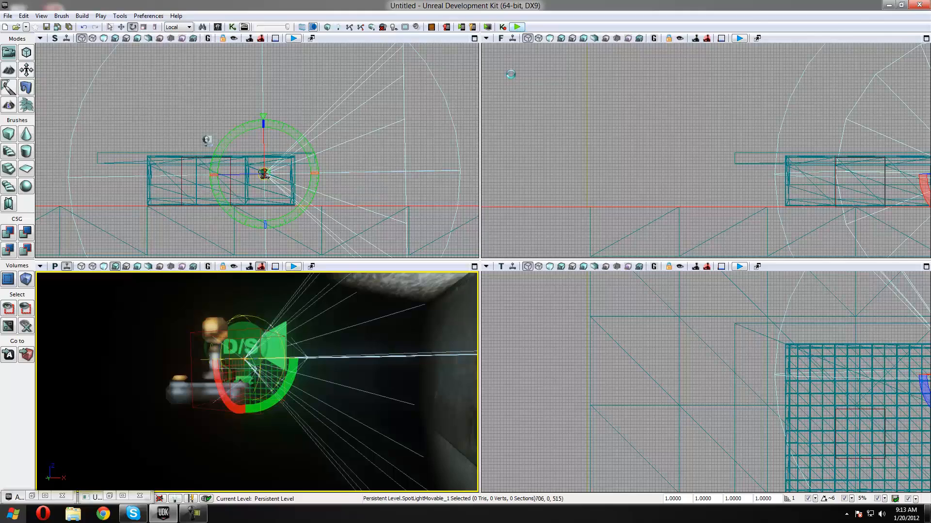
Test-play the level using the 'fly' command, then restore the Kismet window.
left_click(516, 27)
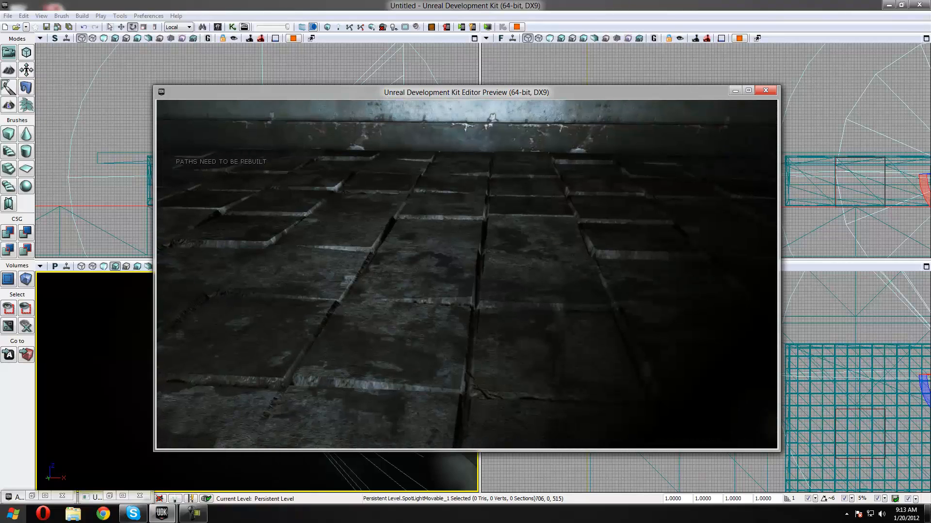
type("fly")
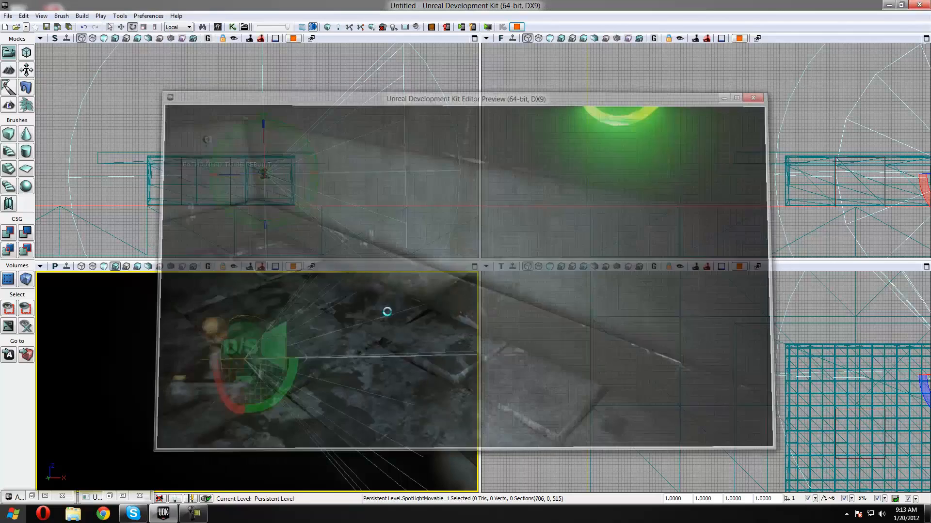
left_click(753, 98)
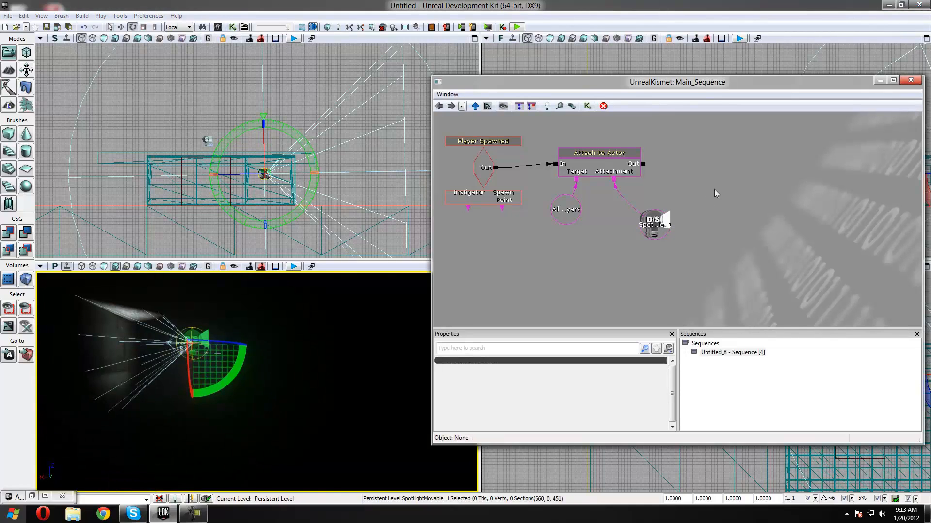
Select the SpotLightMovable_1 variable and bring up the spotlight's viewport context menu.
left_click(654, 231)
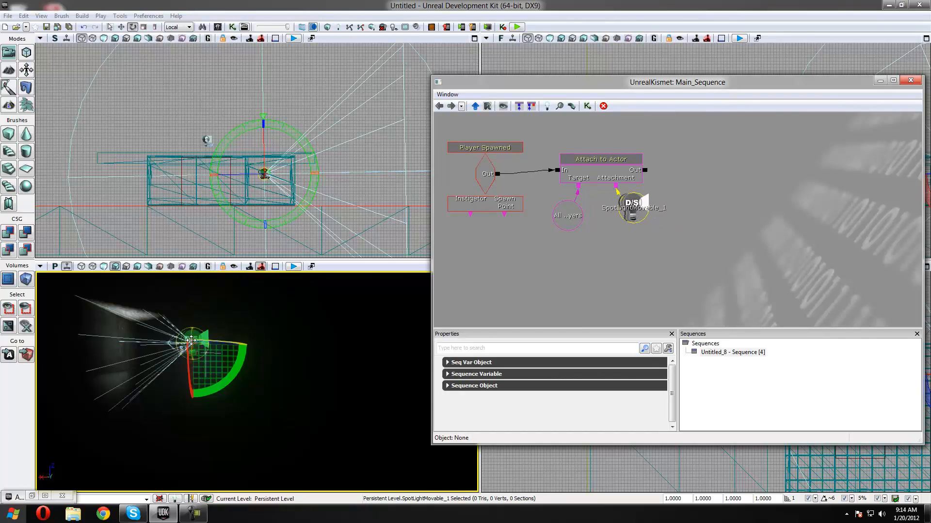
right_click(632, 206)
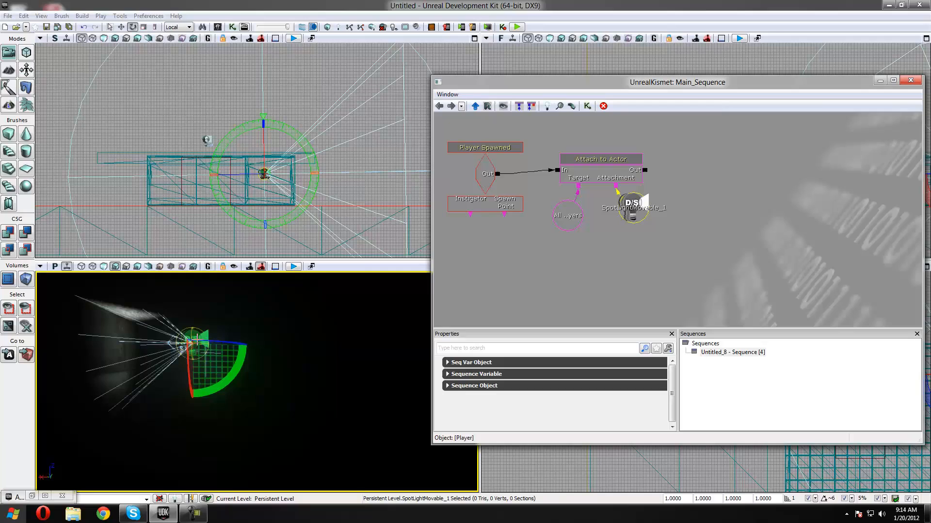
right_click(264, 175)
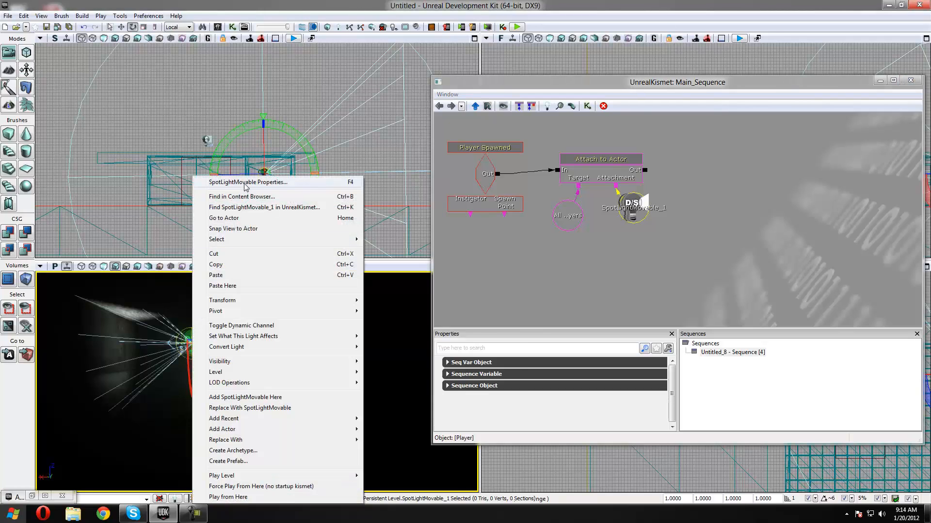
Open SpotLightMovable_1 properties, test-play, and change Outer Cone Angle from 44 to 22.
left_click(248, 182)
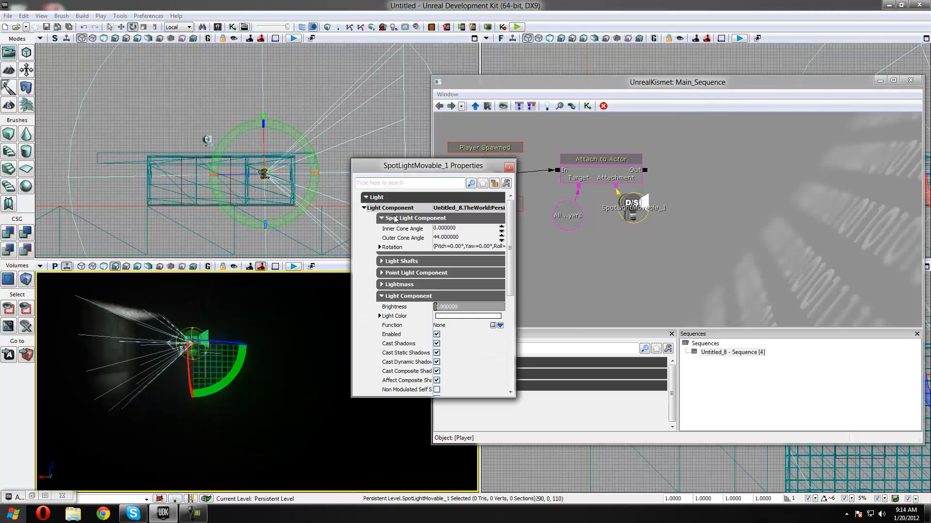
mouse_move(423, 239)
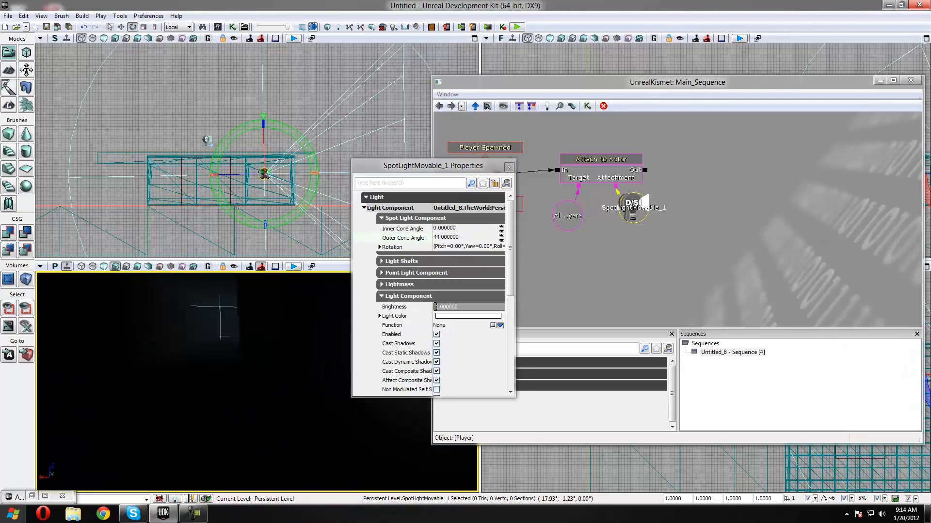
triple_click(457, 238)
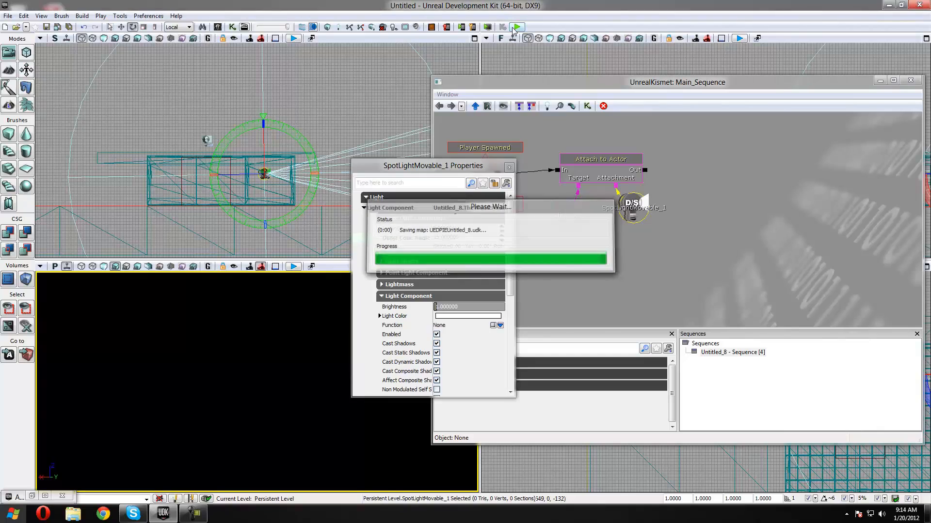
left_click(515, 27)
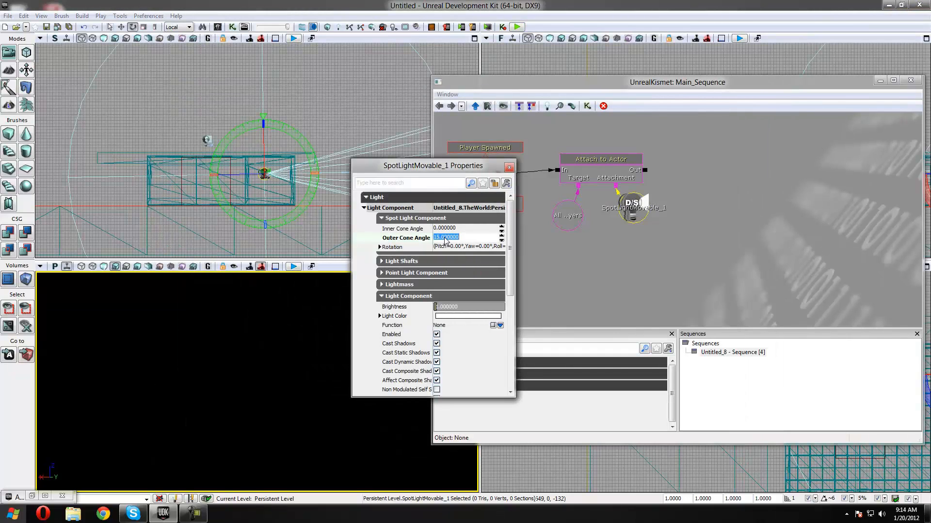
type("22")
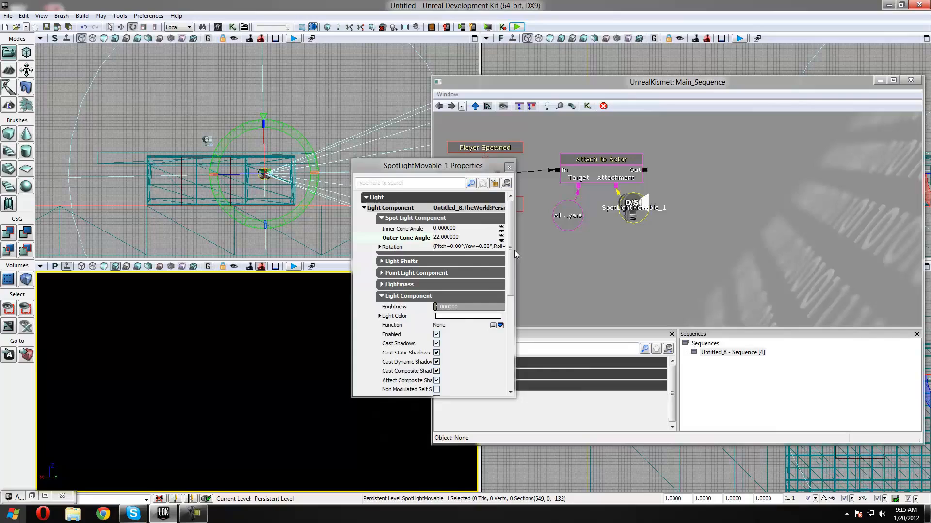
Set the spotlight's Light Color to red and Brightness to 2, then launch Play in Editor.
scroll("down", 3)
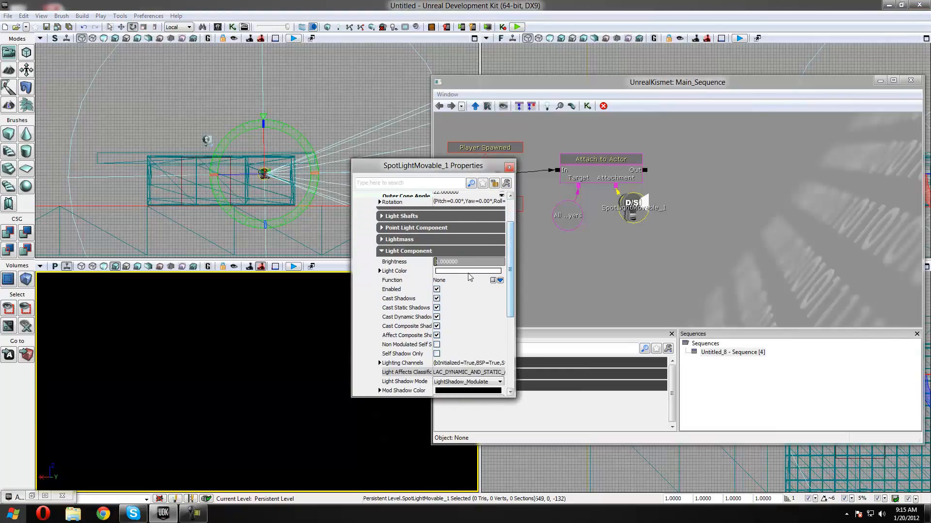
left_click(467, 272)
type("2")
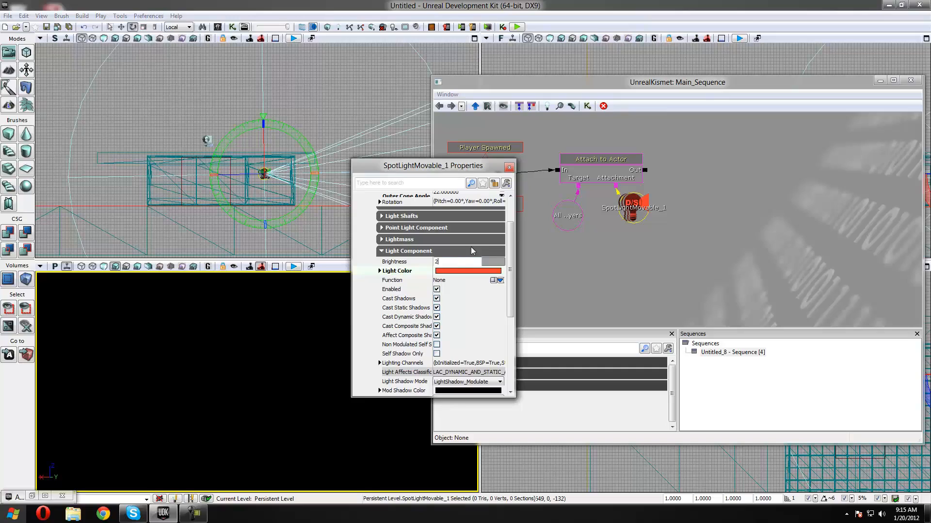
scroll("down", 3)
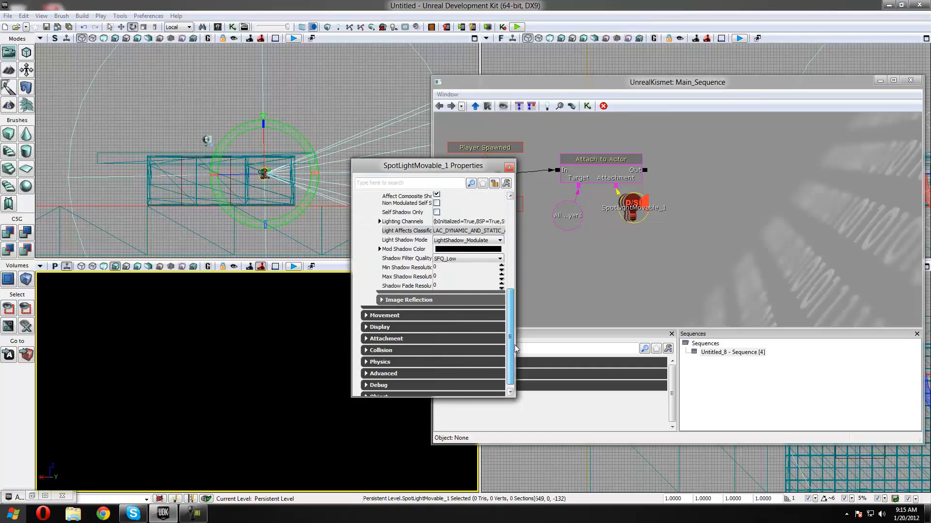
scroll("down", 3)
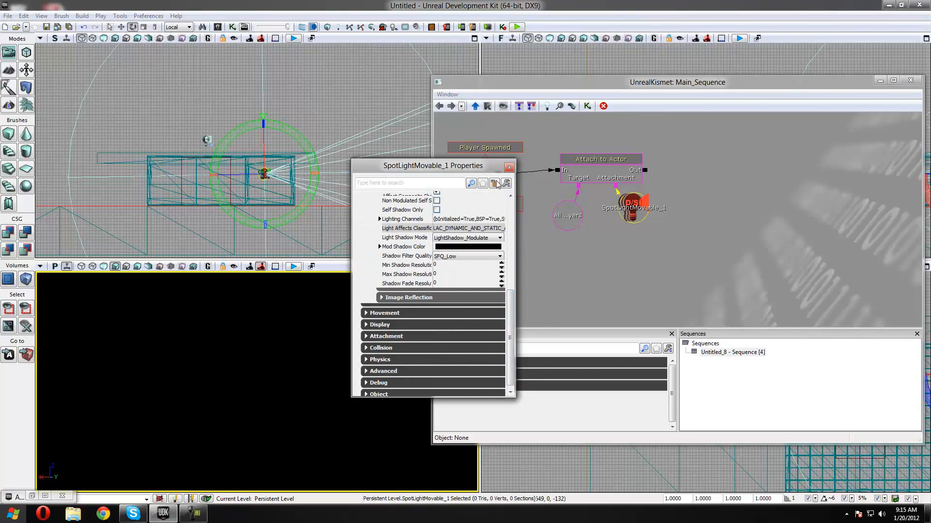
left_click(509, 166)
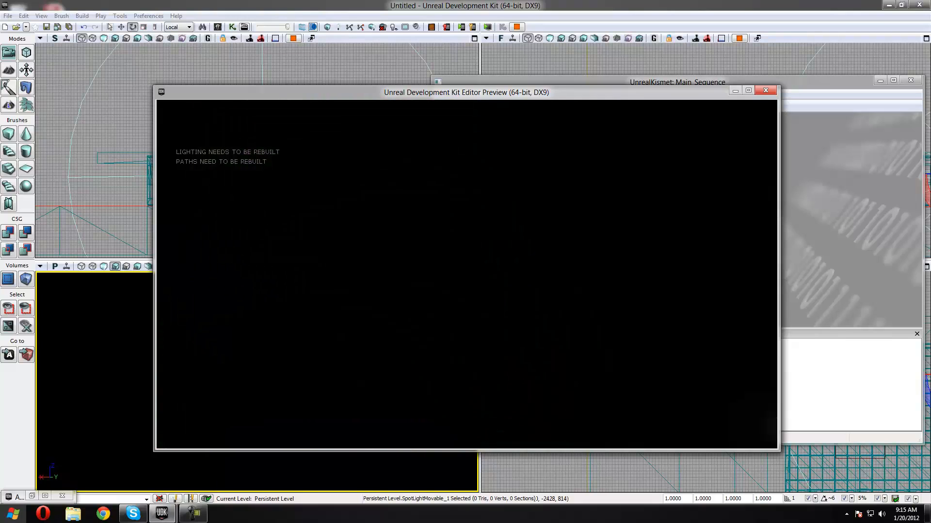
End the preview, rebuild lighting with the default build options, and close the Map Check report.
left_click(765, 90)
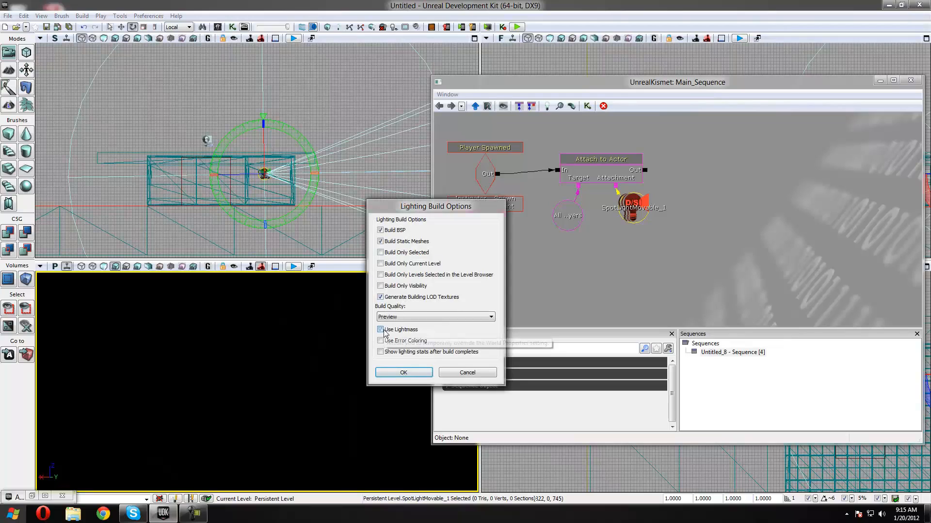
left_click(402, 372)
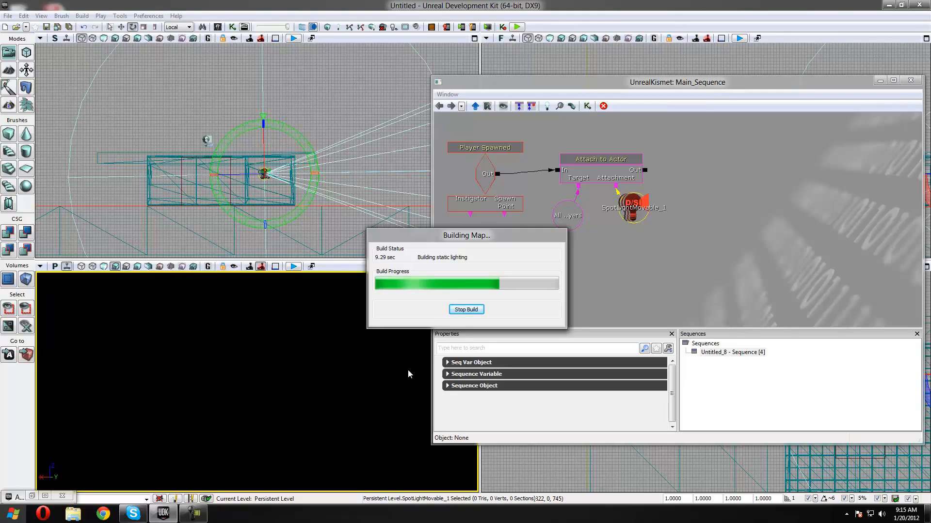
mouse_move(429, 281)
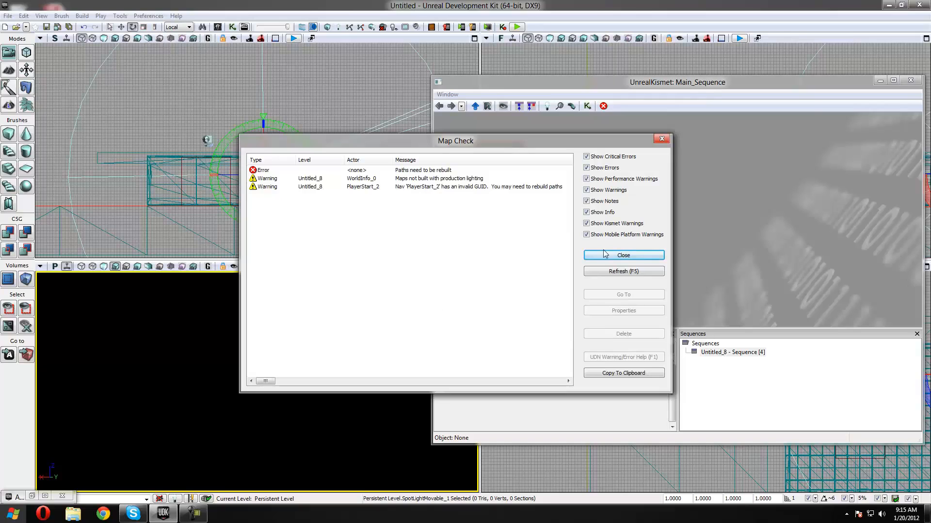
left_click(622, 255)
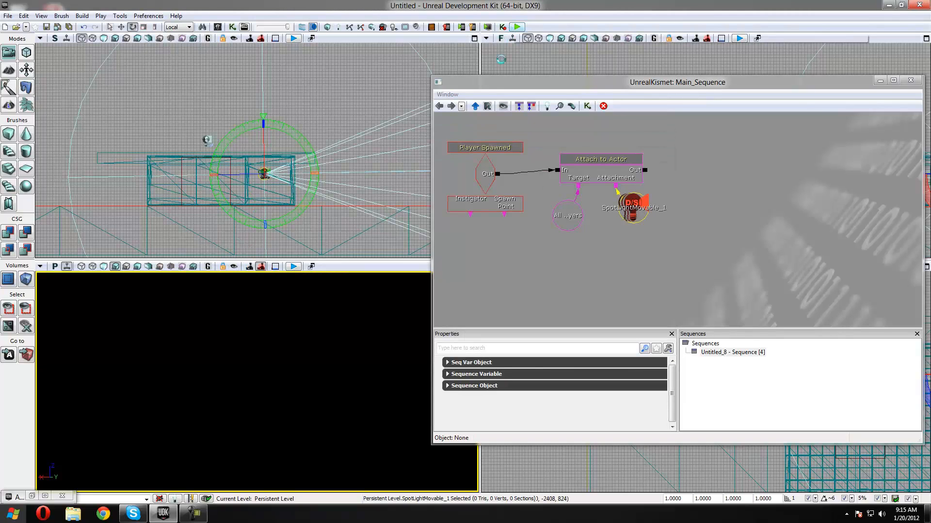
left_click(516, 26)
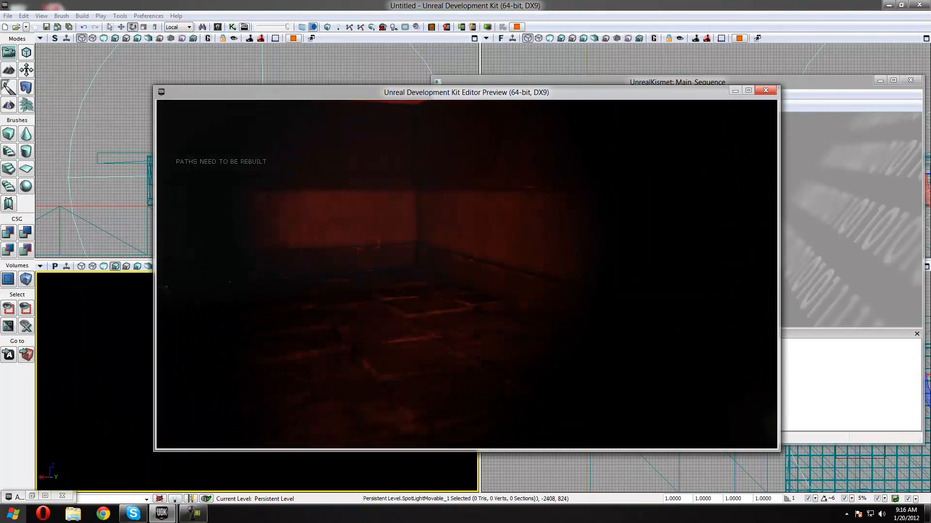
left_click(764, 91)
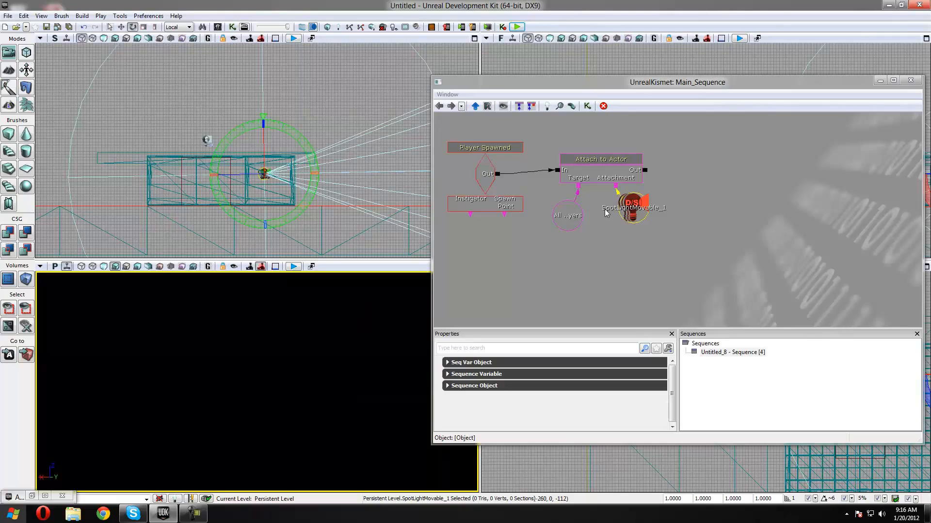